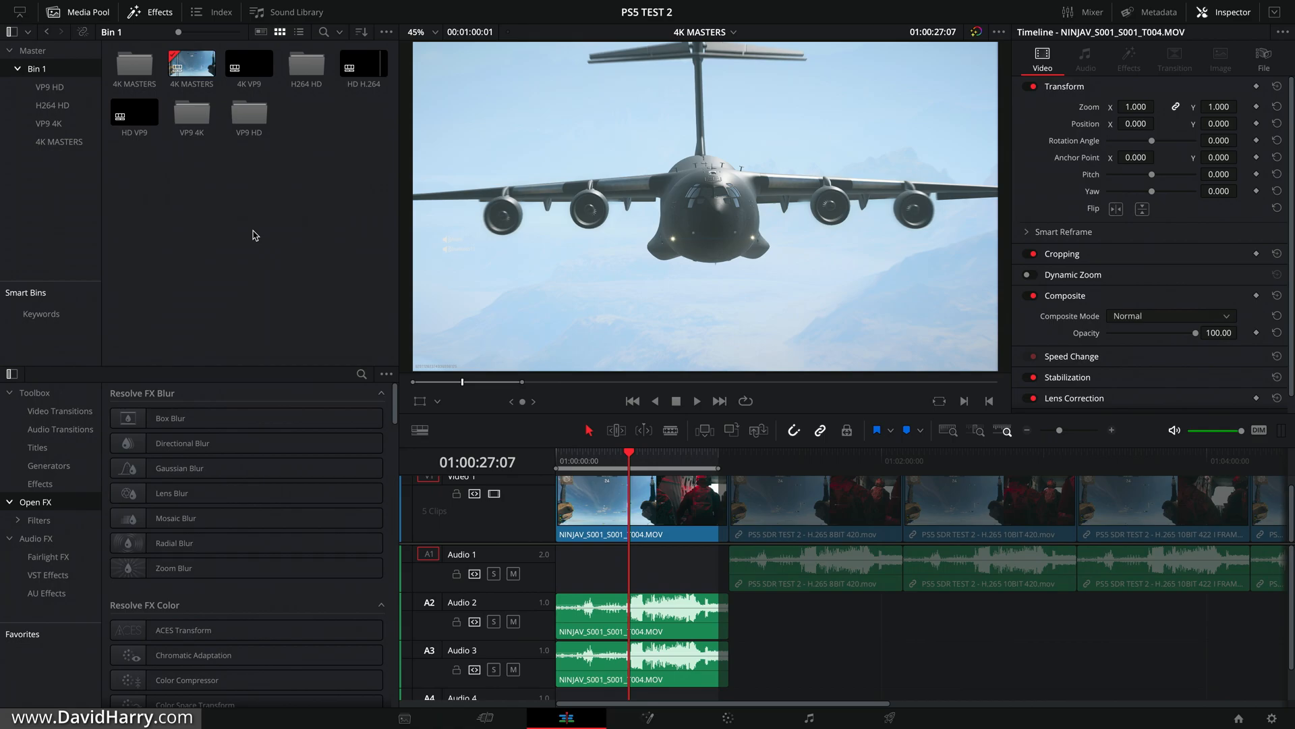
- Open About DaVinci Resolve to view the Studio 18 version 18.1.1 build 7 details
left_click(70, 7)
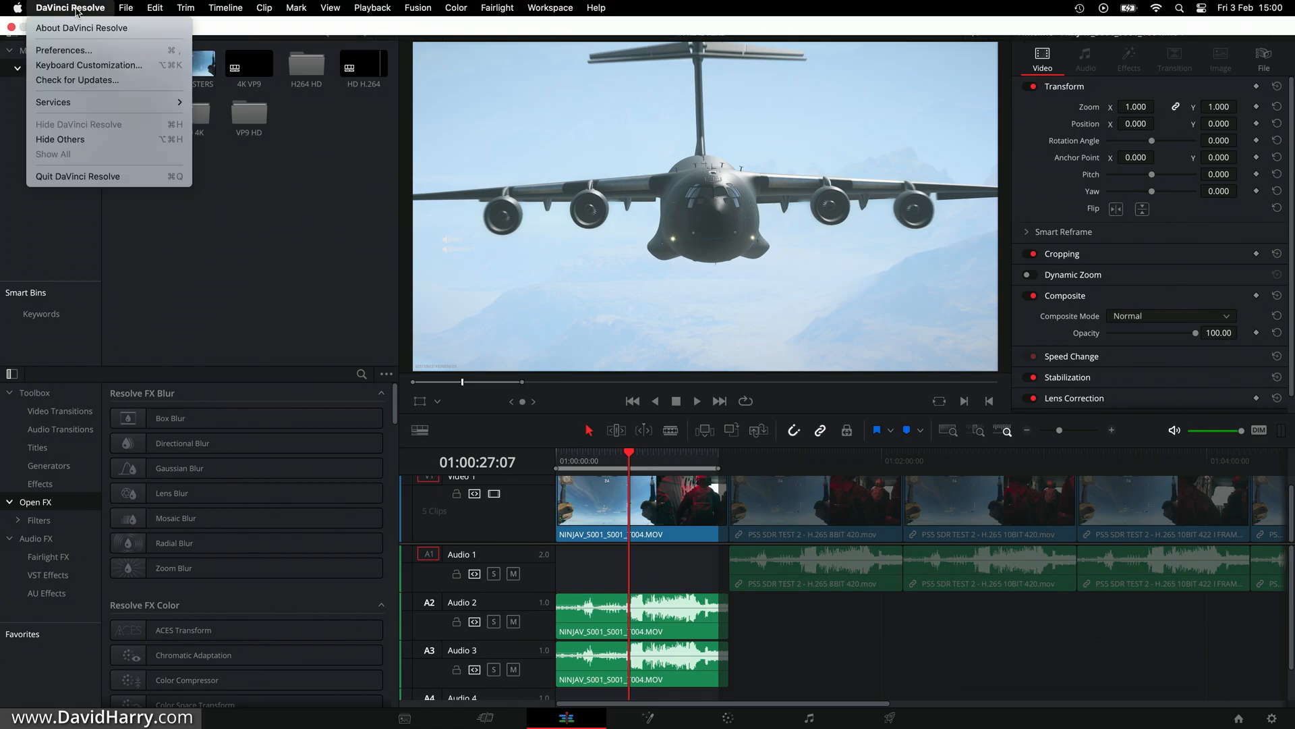
left_click(81, 27)
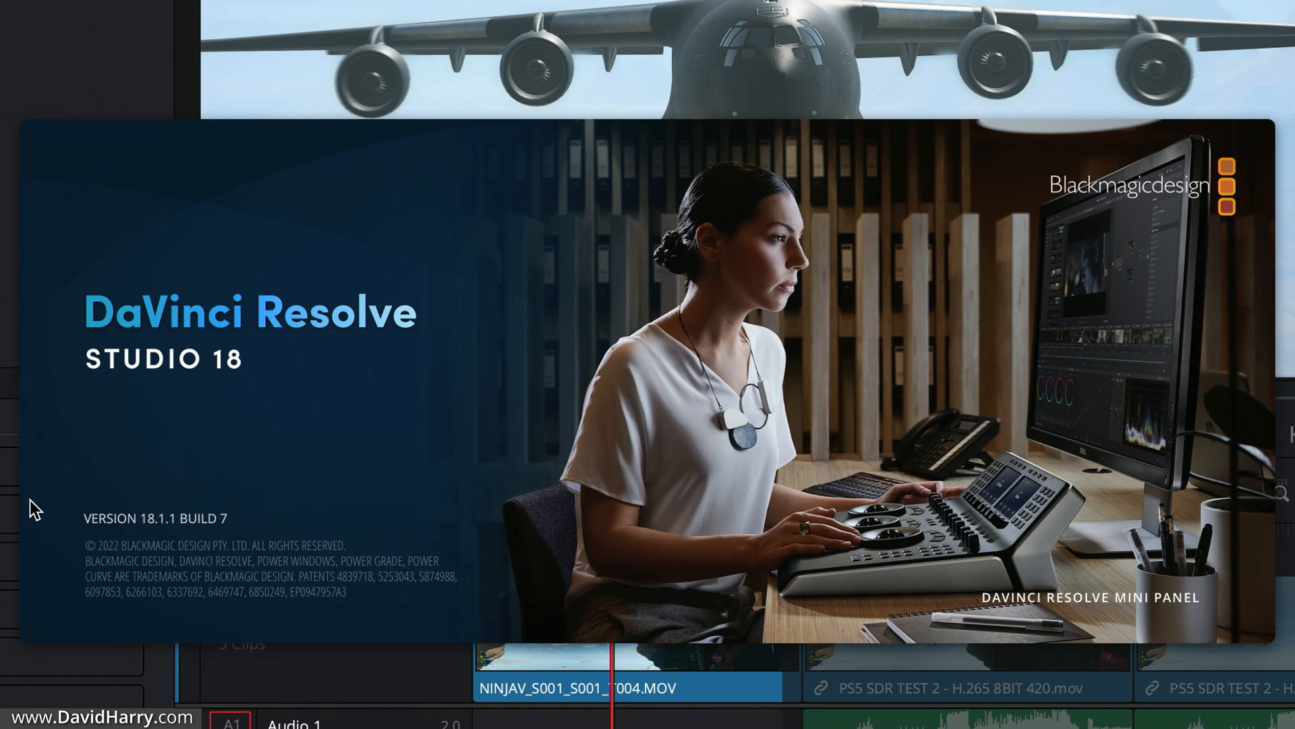
mouse_move(427, 502)
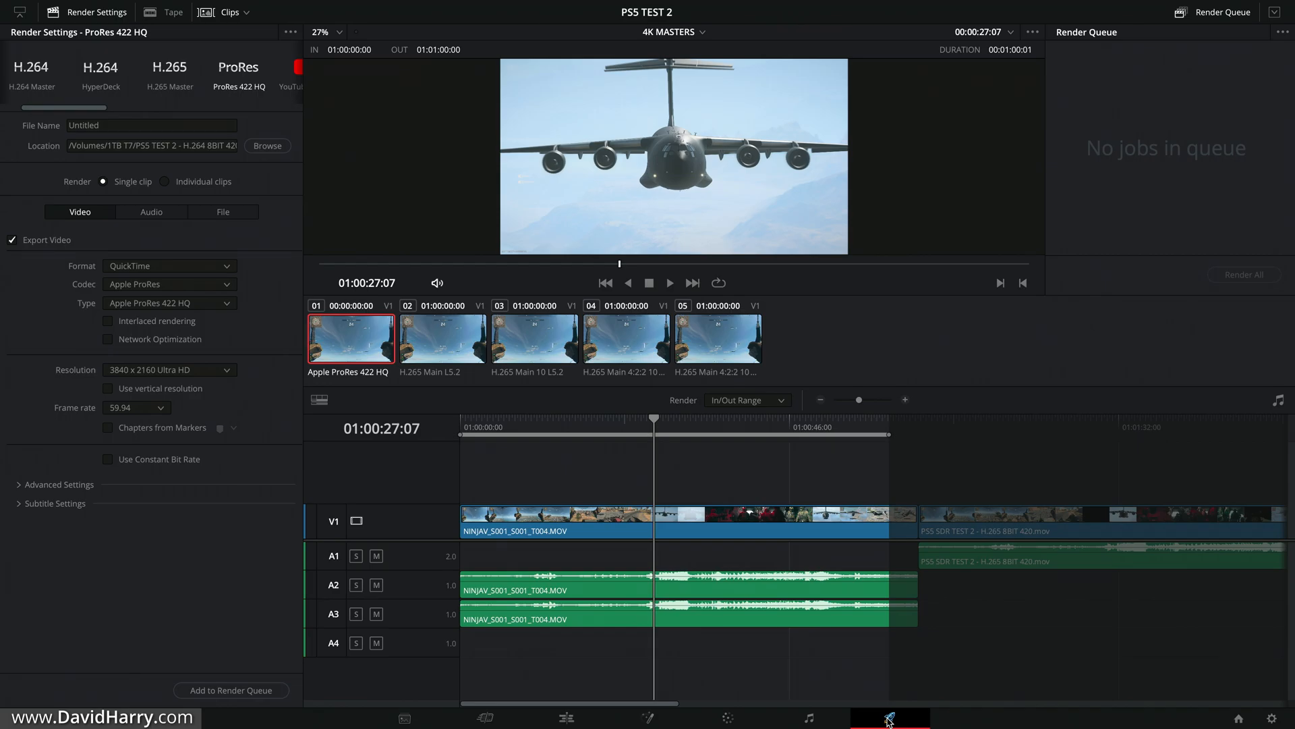
mouse_move(888, 718)
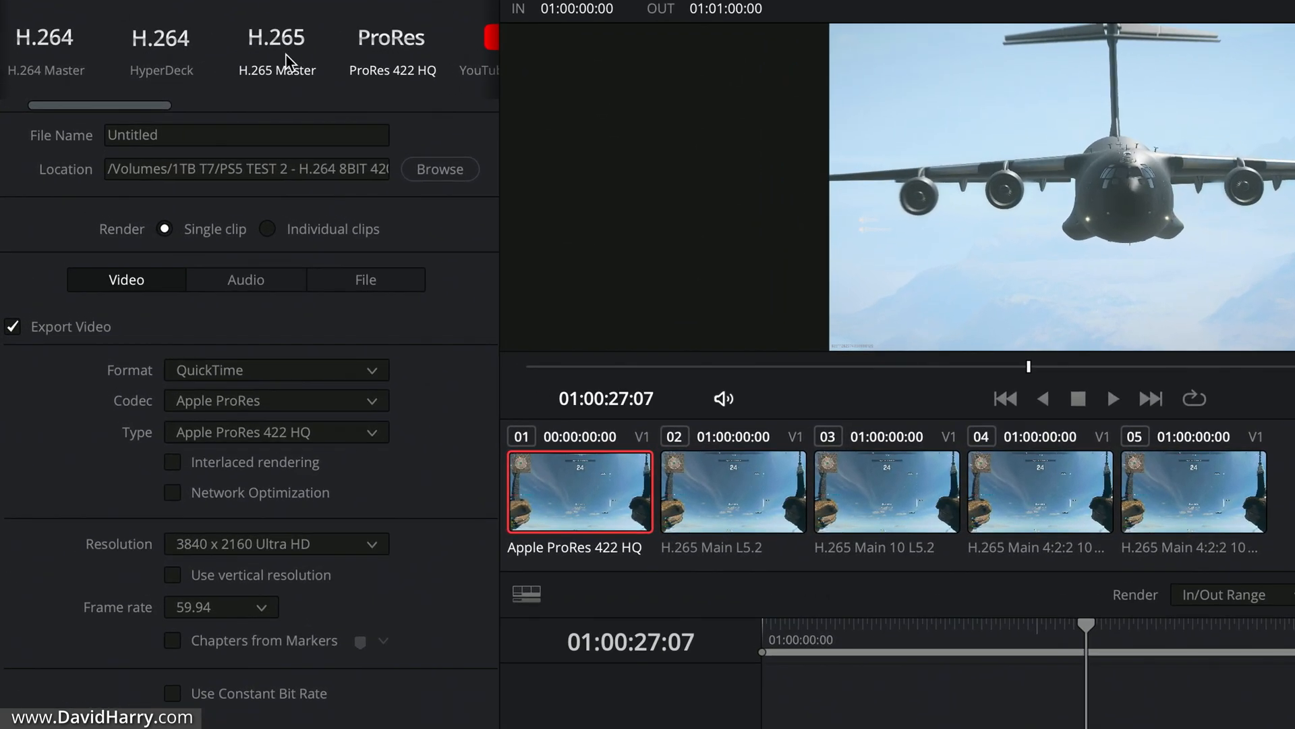
- Load the H.265 Master preset, save to the Desktop, and name the file test1
left_click(276, 50)
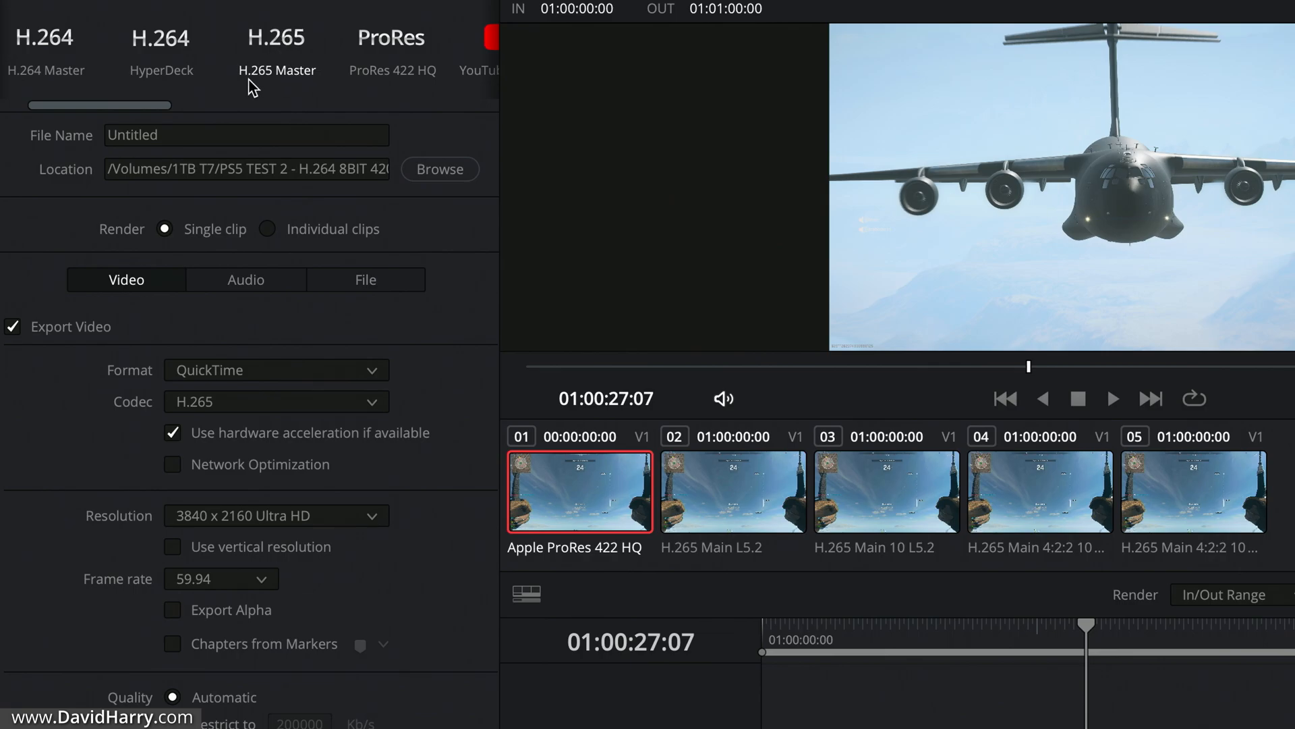
mouse_move(285, 85)
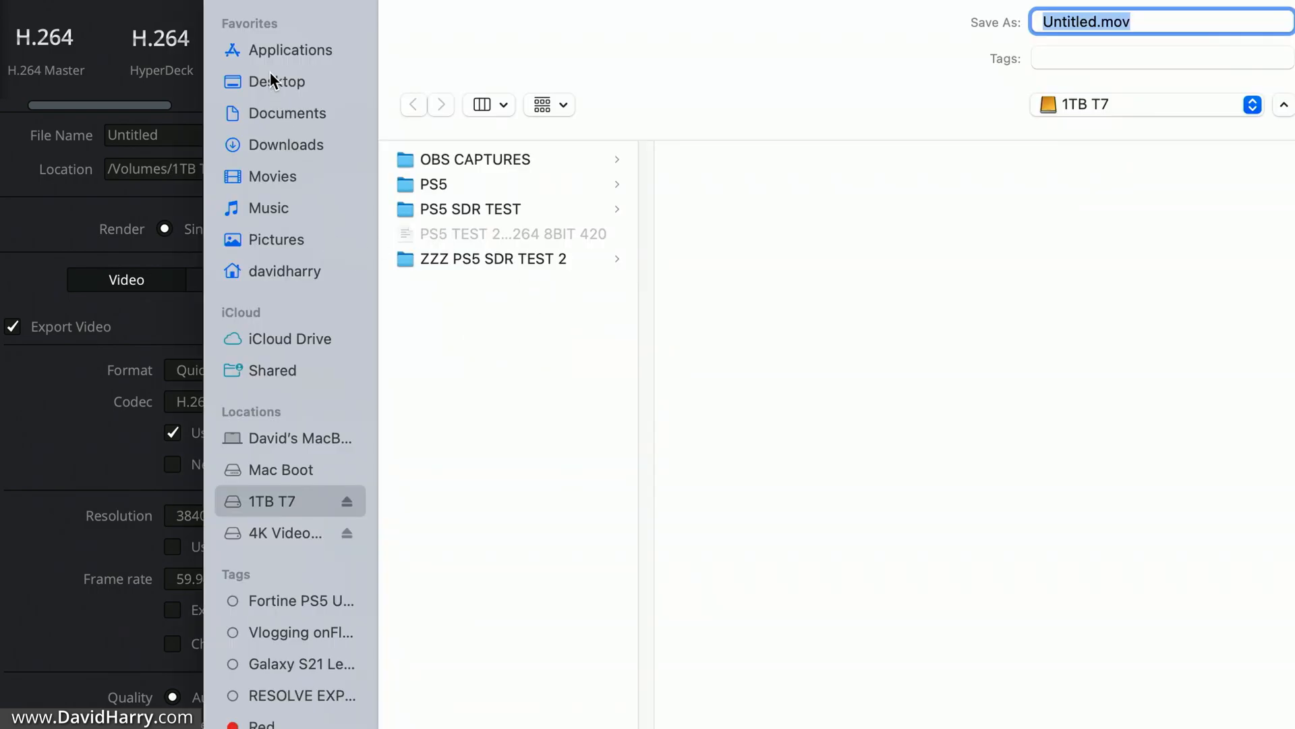
left_click(281, 81)
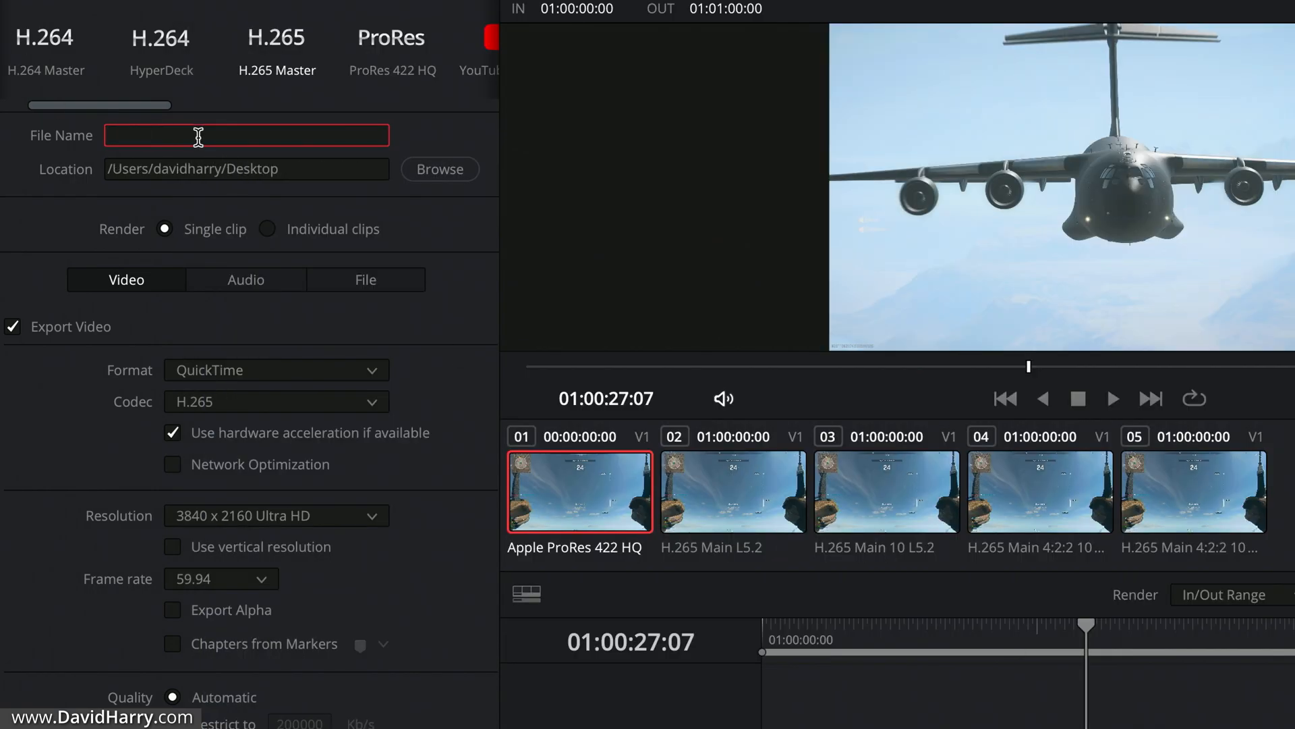
type("test1")
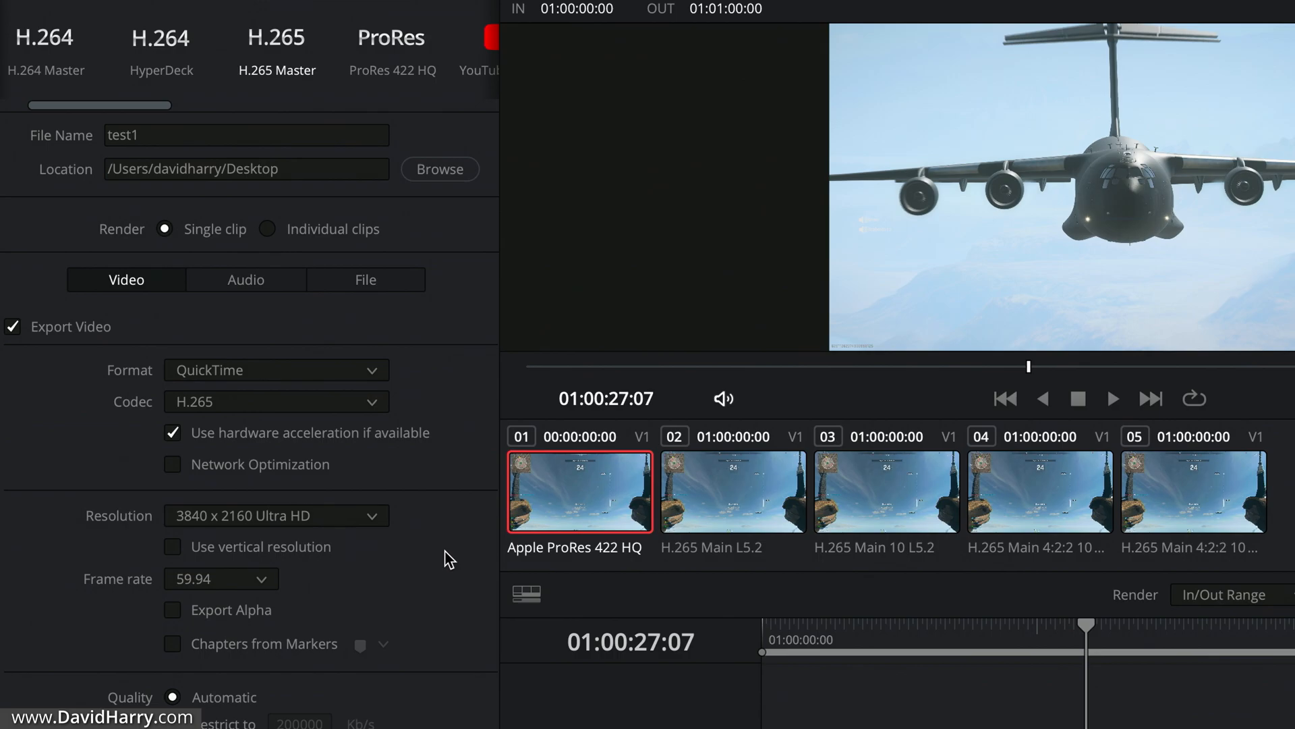
mouse_move(468, 373)
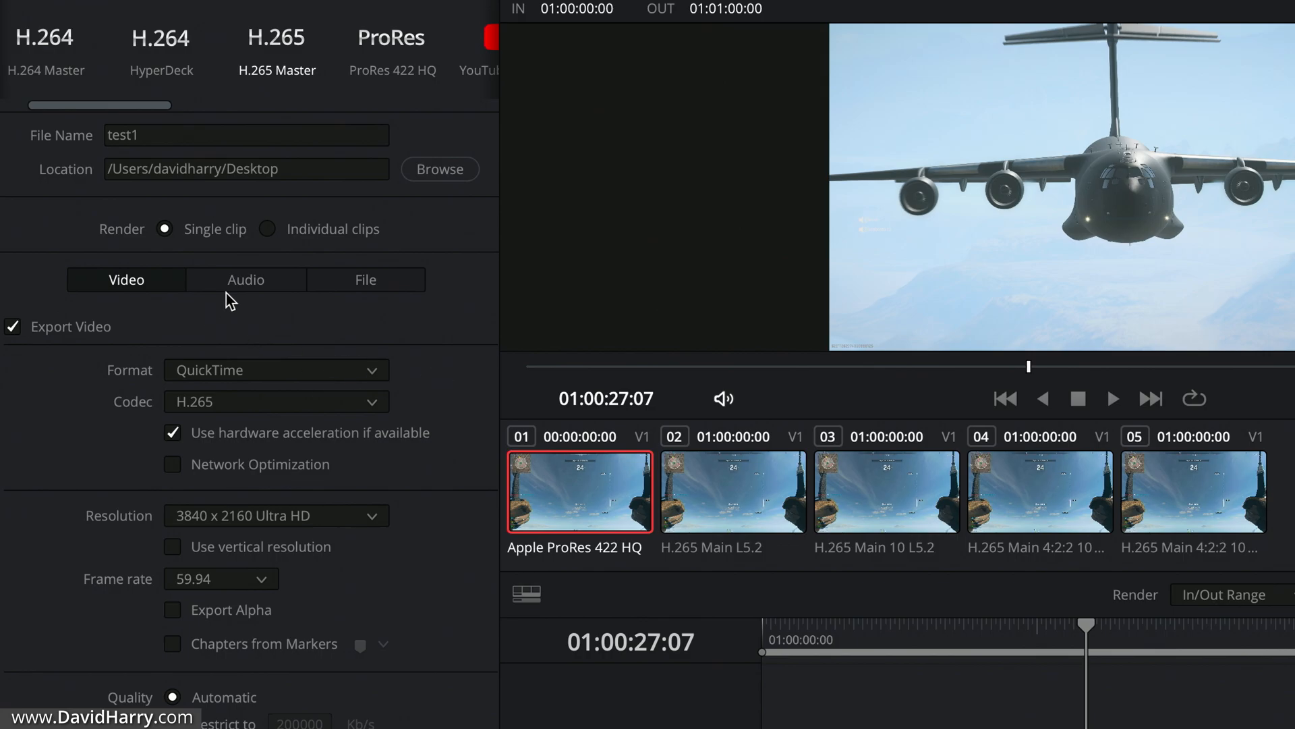
- Set the audio codec to Linear PCM with 24-bit depth at 48000 sample rate
left_click(245, 279)
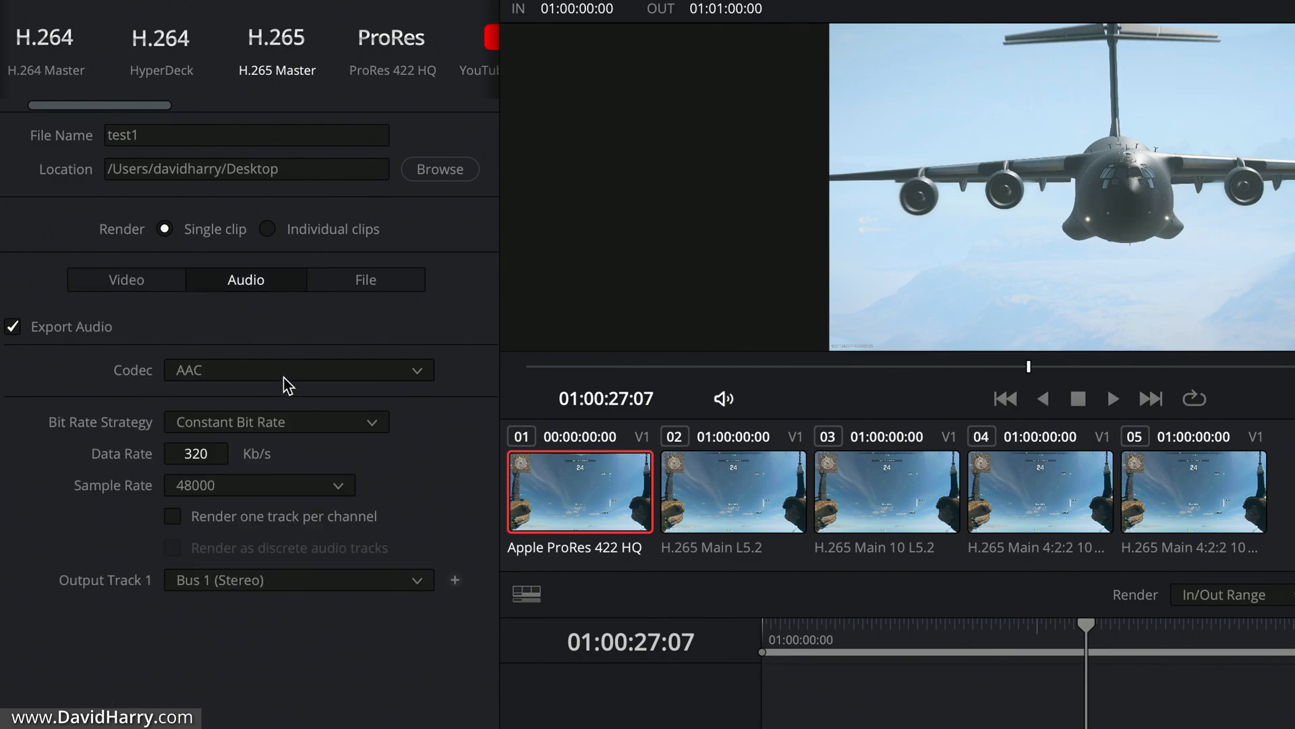
left_click(298, 369)
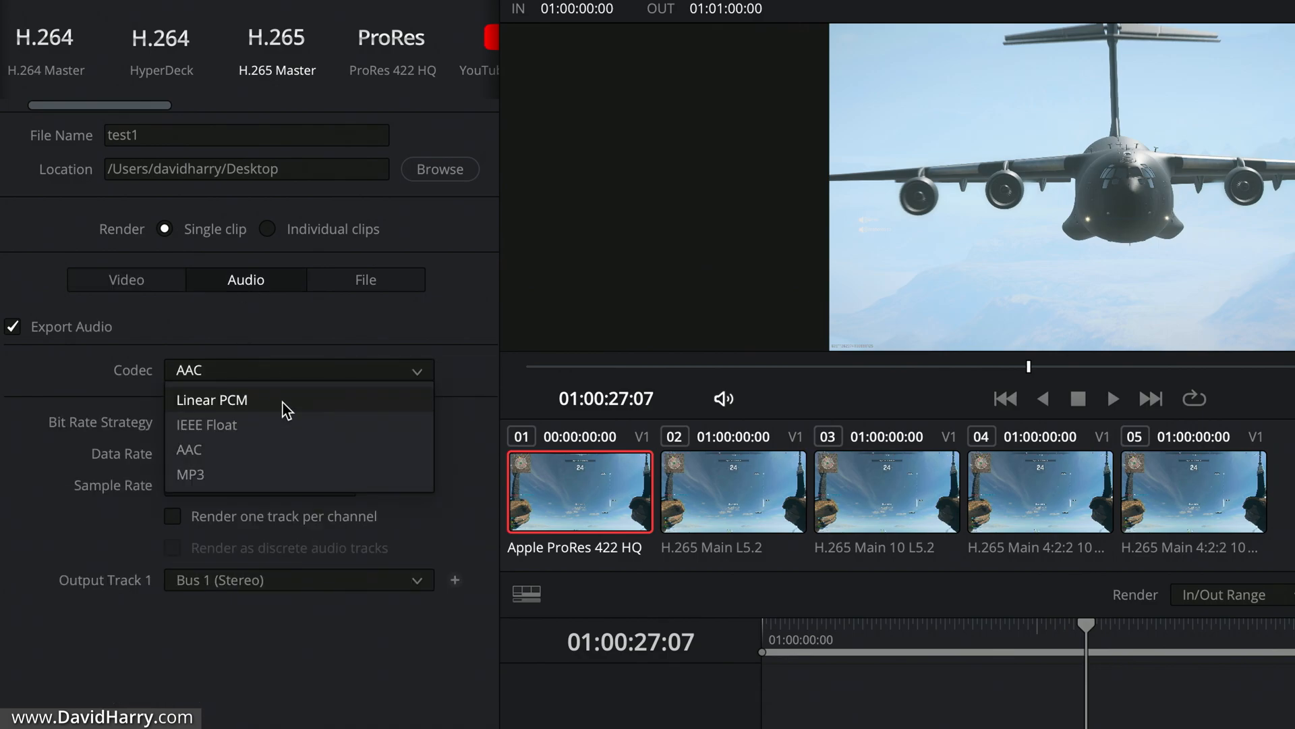
left_click(211, 400)
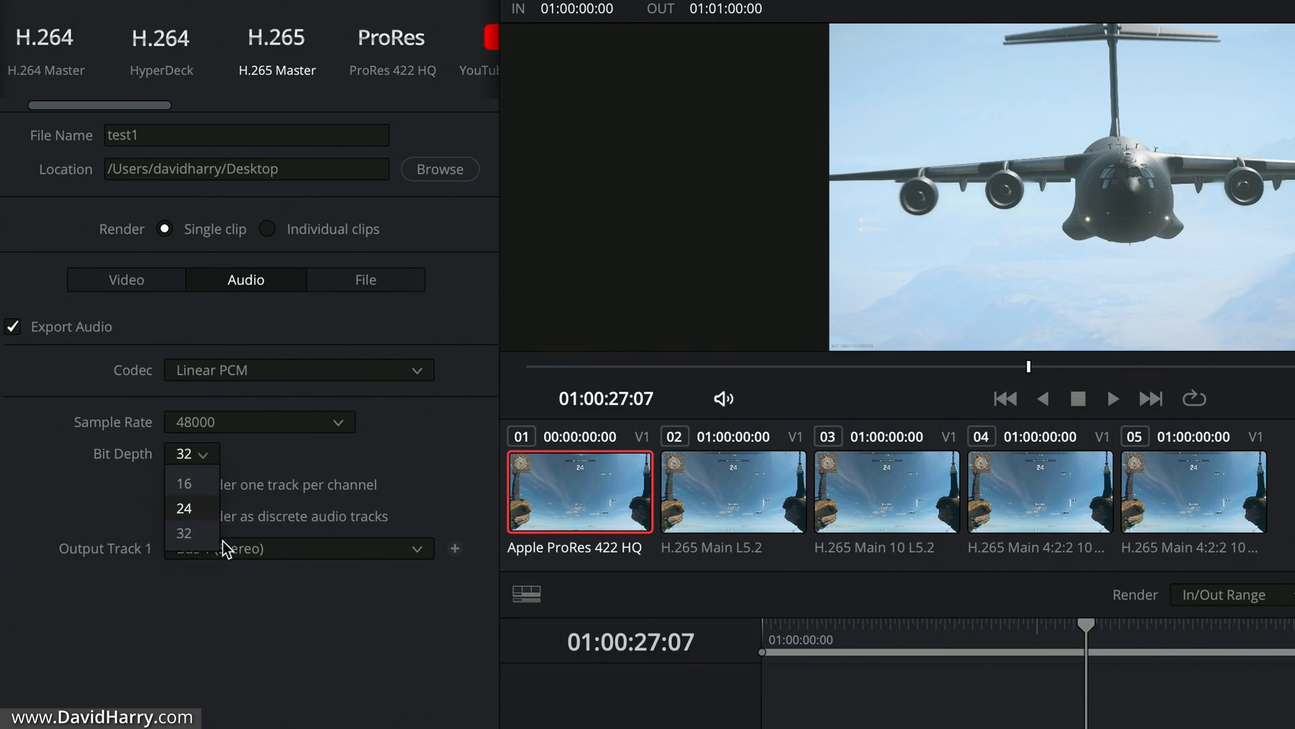
left_click(184, 507)
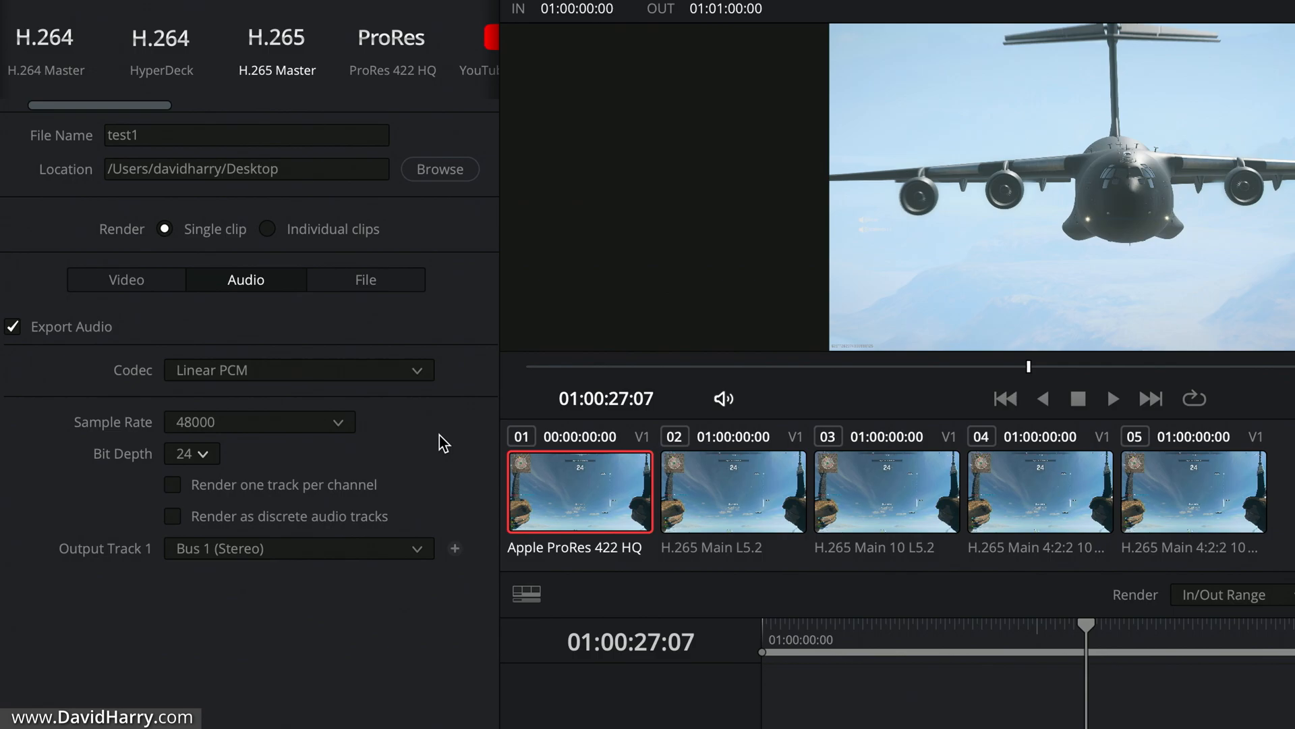
- Restrict video quality to 200000 Kb/s instead of automatic in the Video settings
left_click(125, 279)
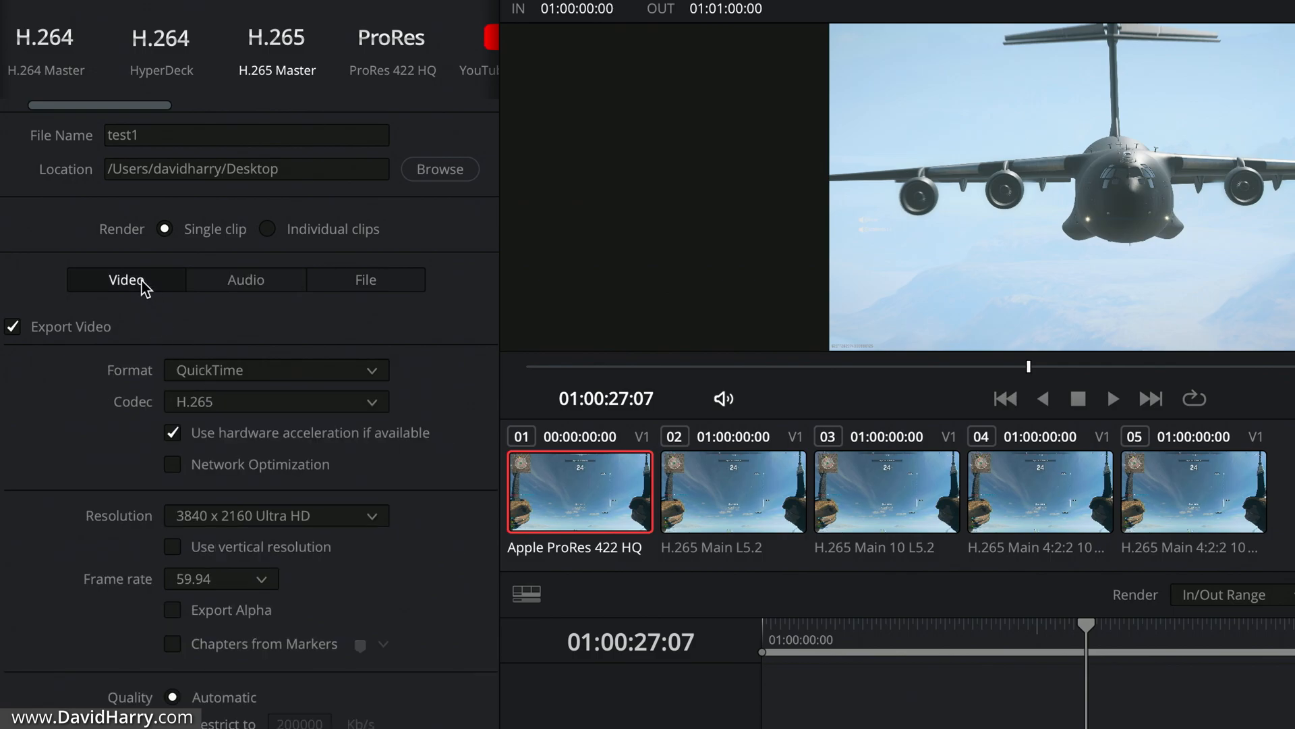
mouse_move(261, 402)
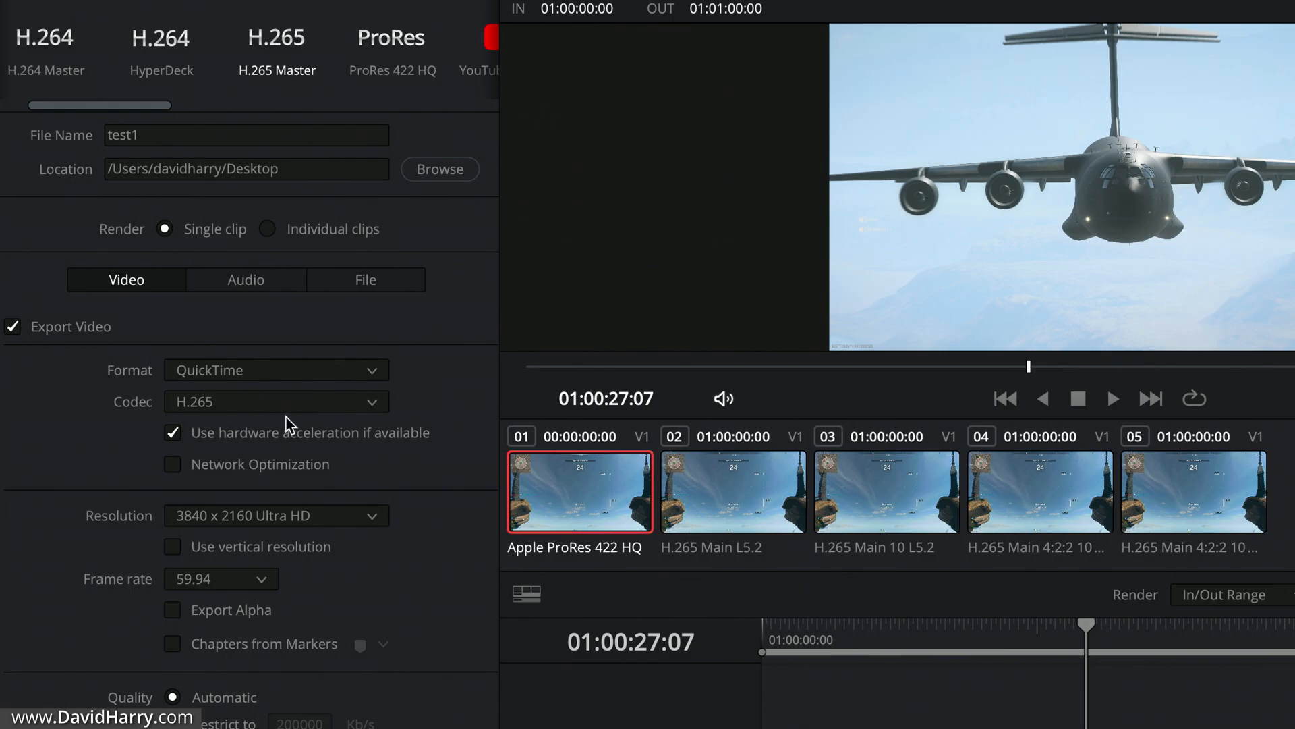
mouse_move(202, 454)
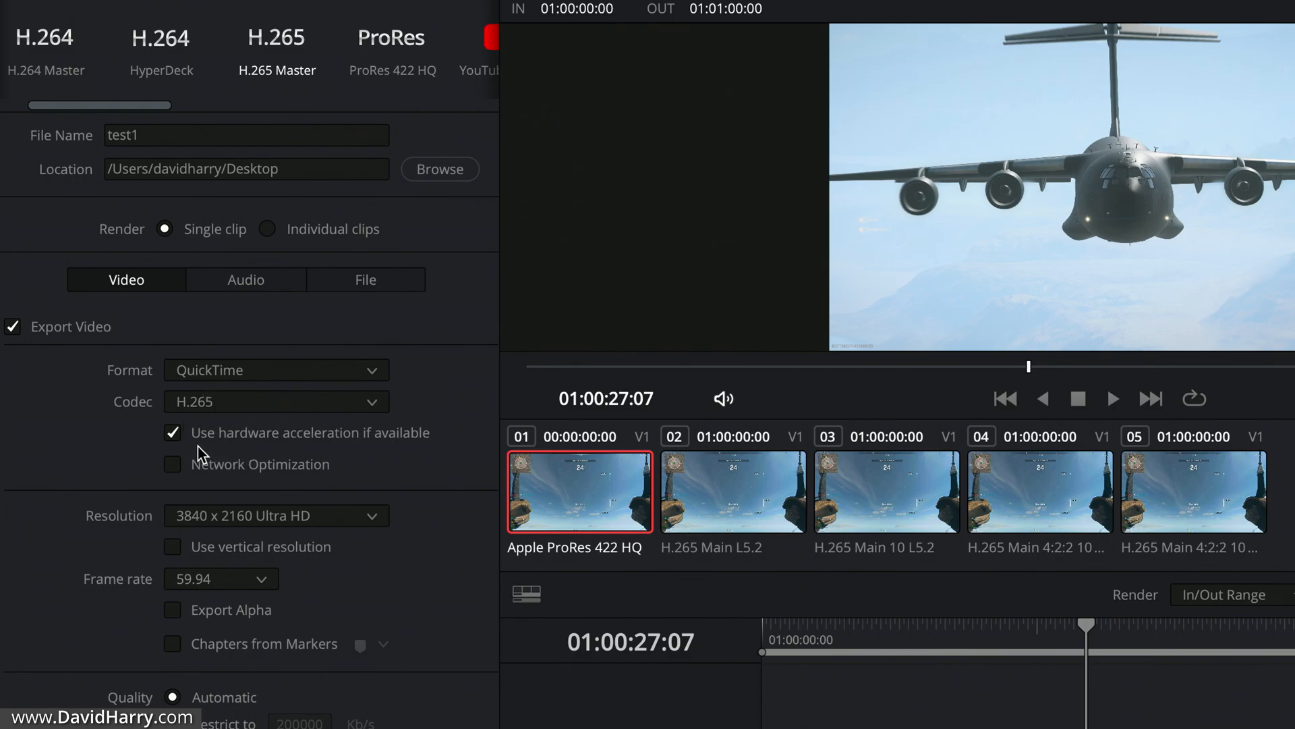
mouse_move(337, 457)
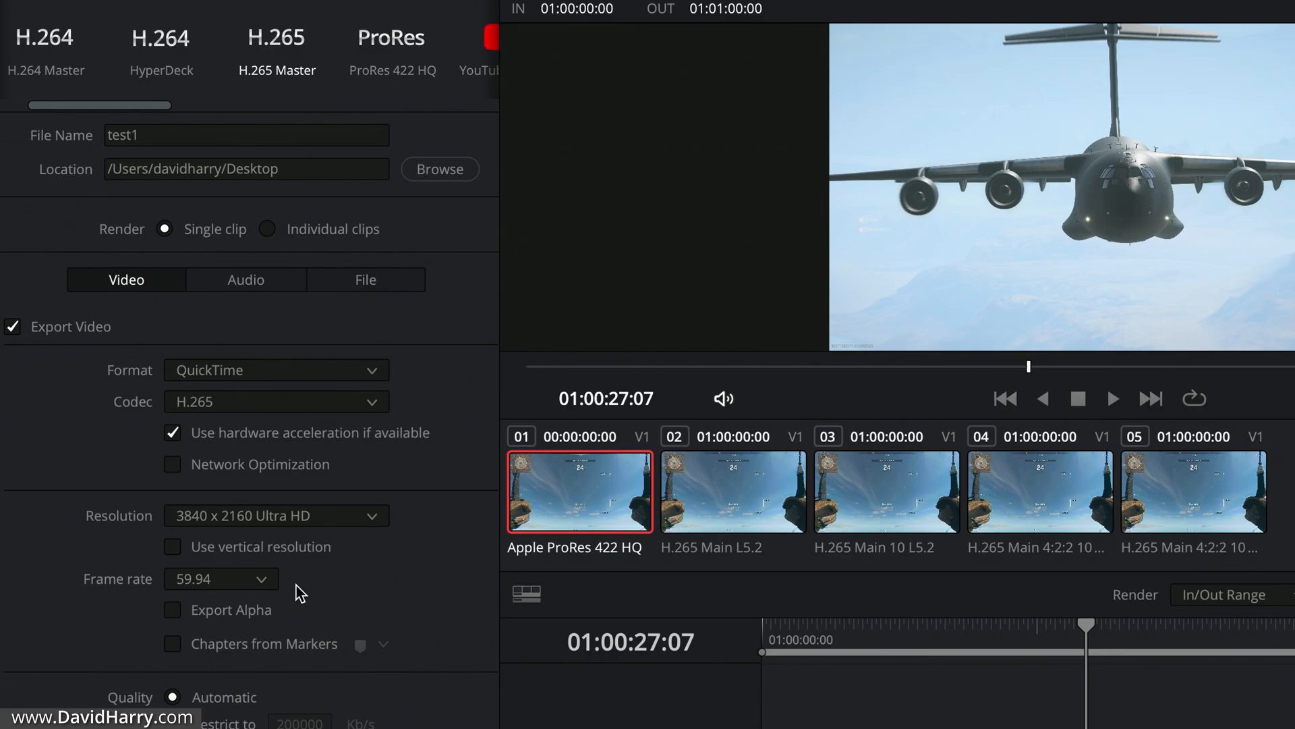
scroll("down", 3)
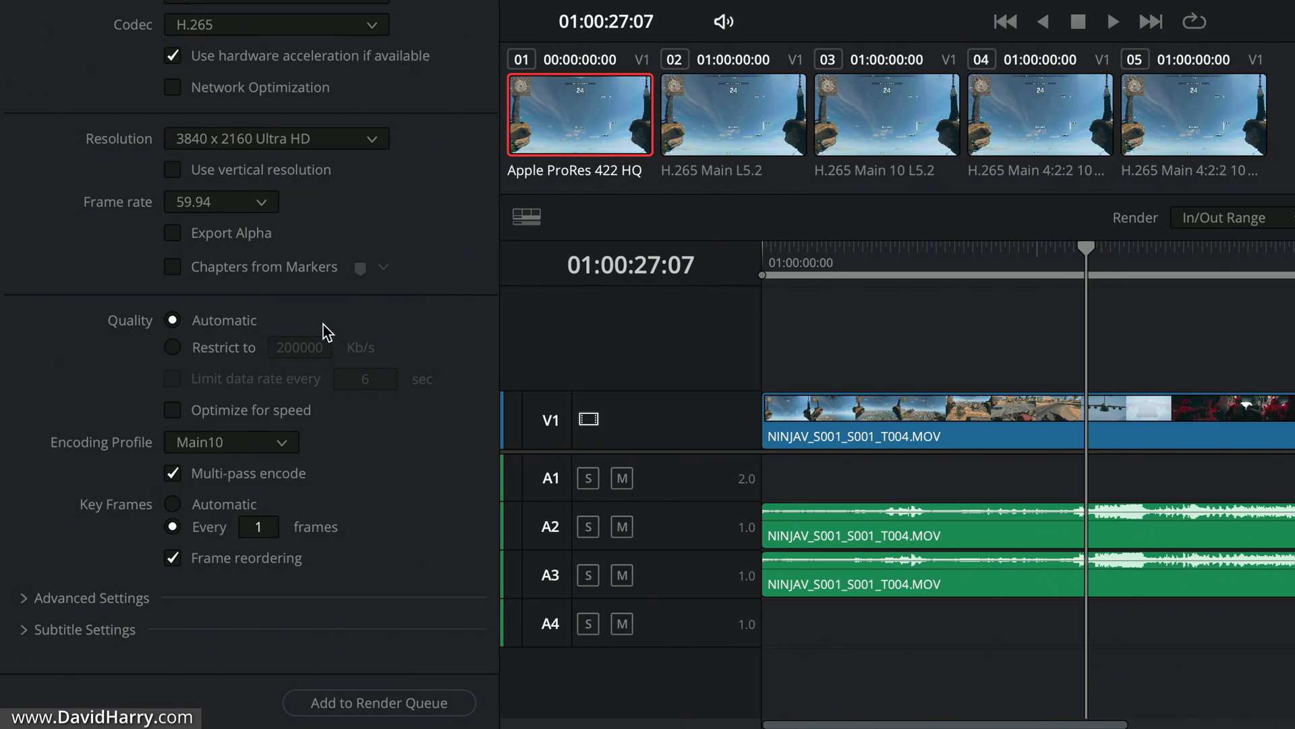
mouse_move(180, 357)
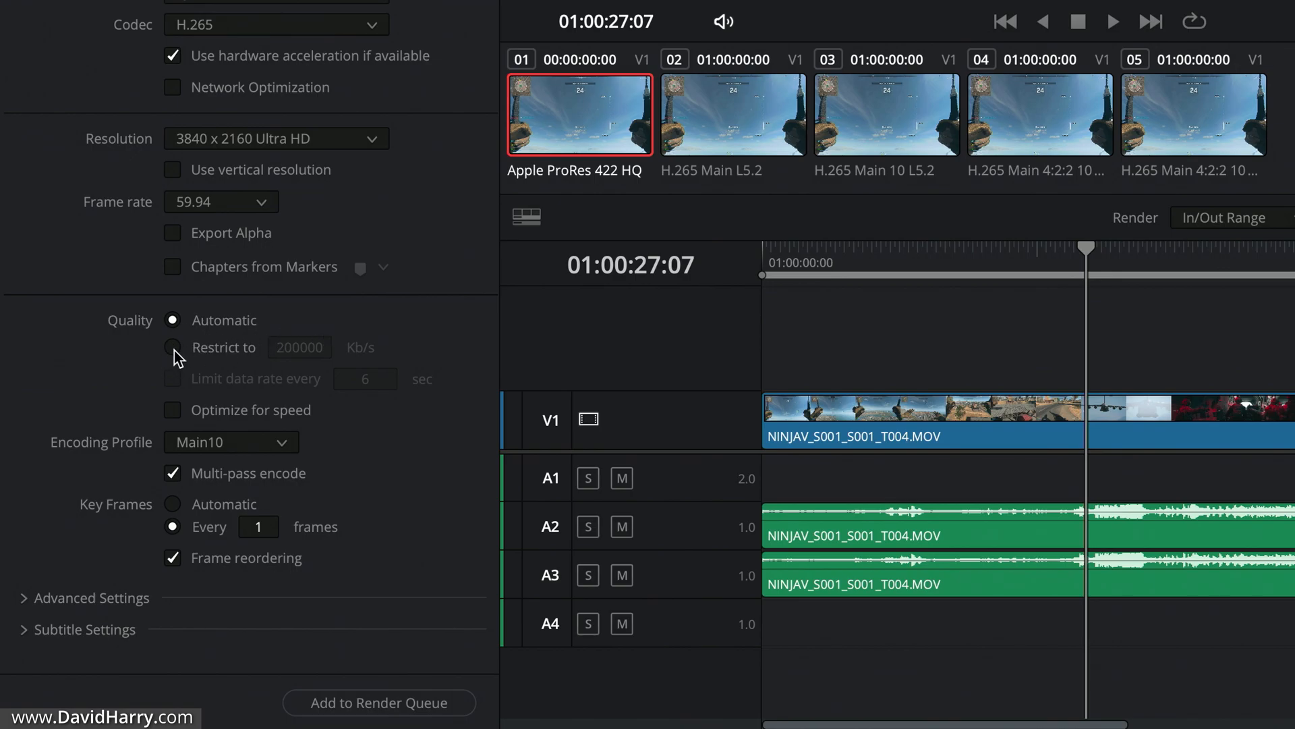
left_click(172, 347)
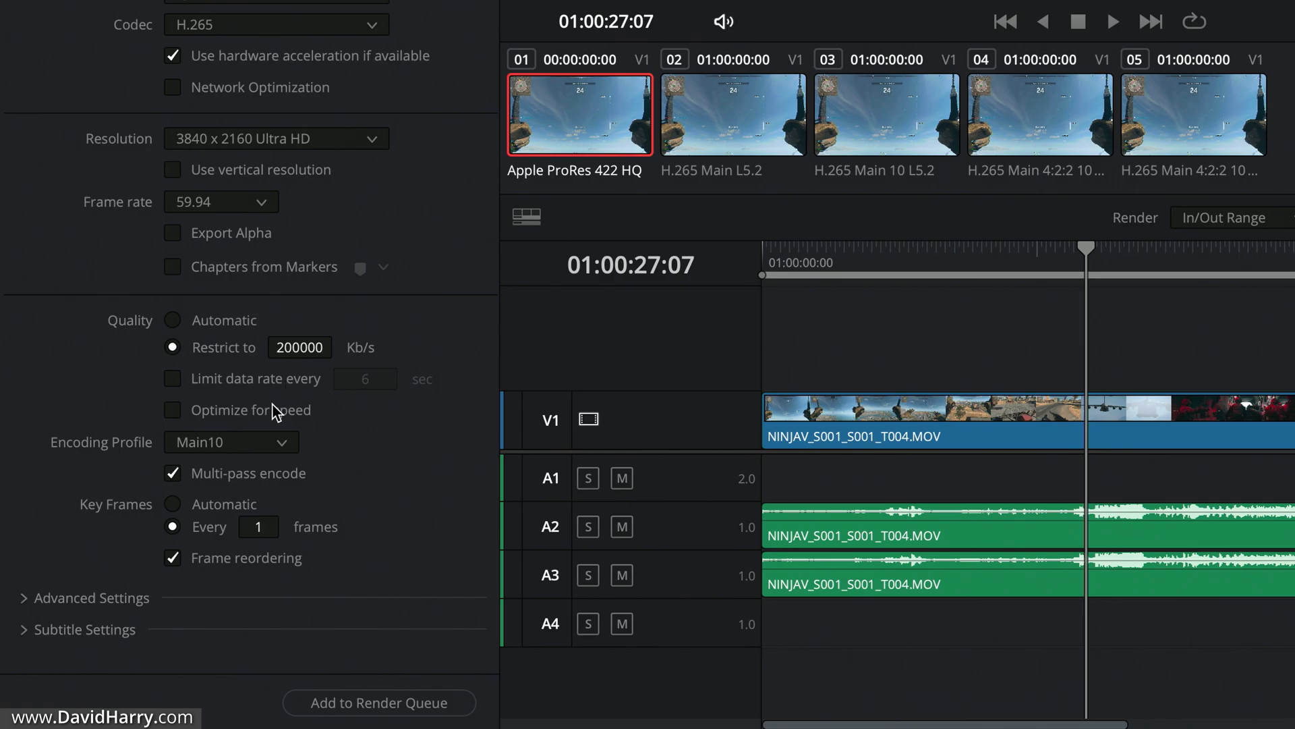
- Change the H.265 encoding profile from Main10 to Main 4:2:2 10
left_click(232, 442)
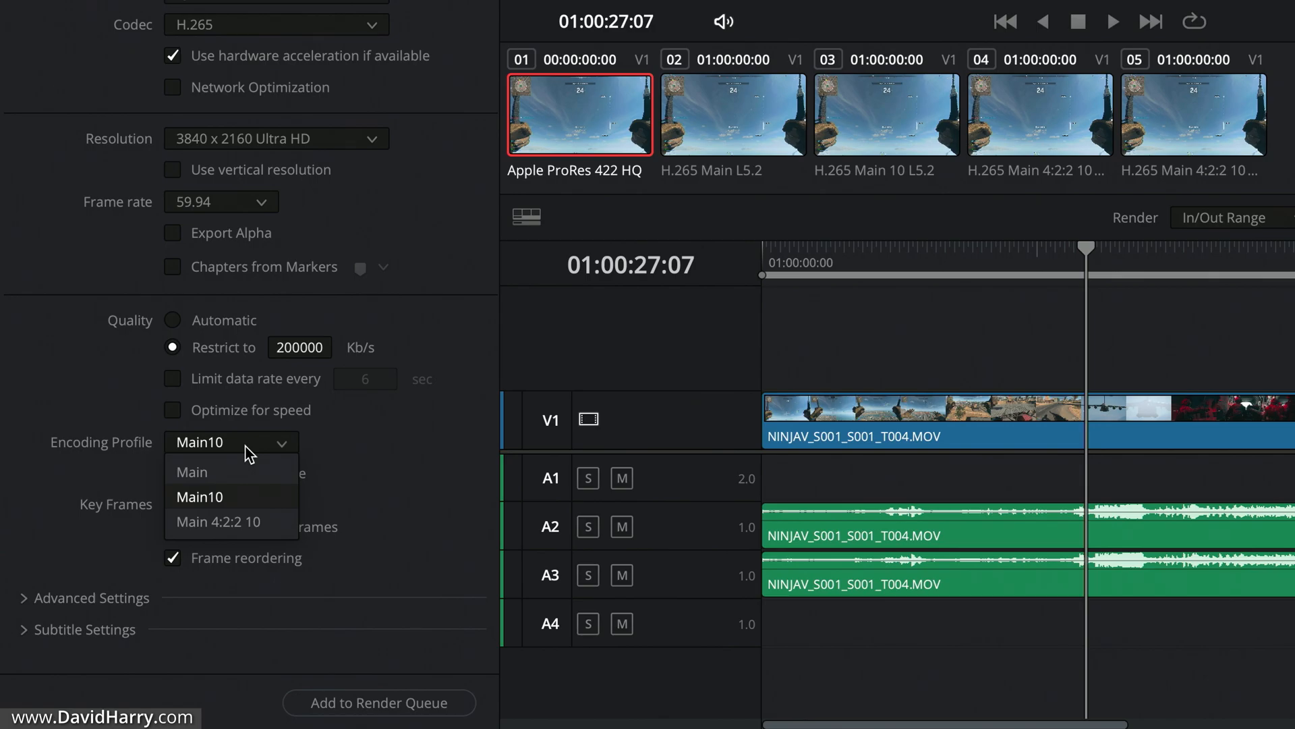
mouse_move(237, 521)
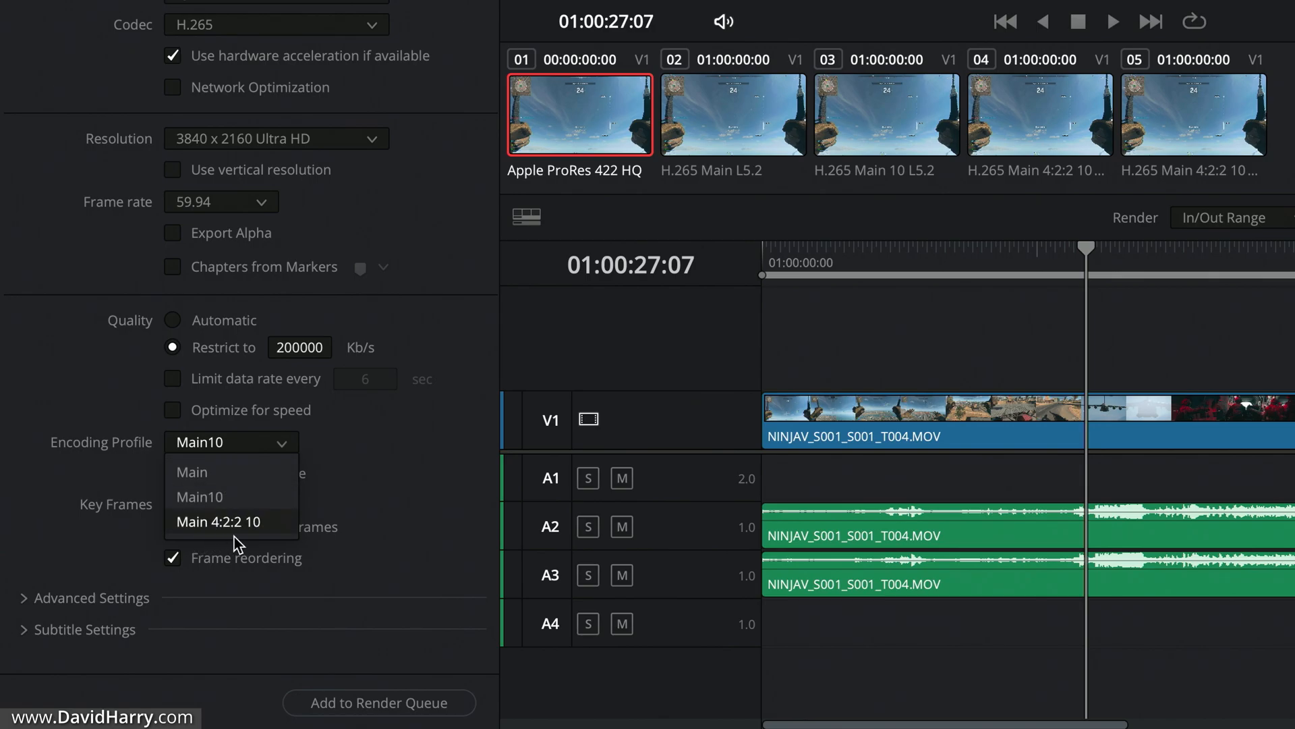
left_click(218, 521)
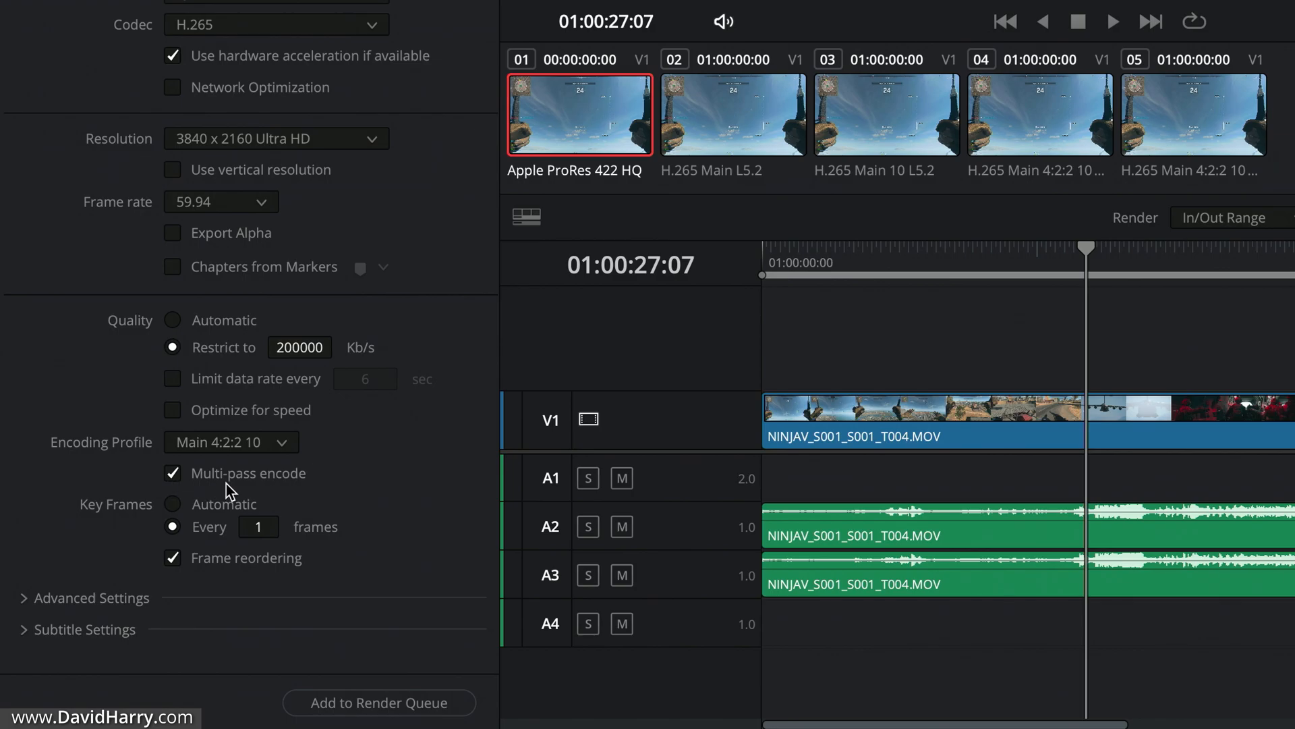
mouse_move(347, 493)
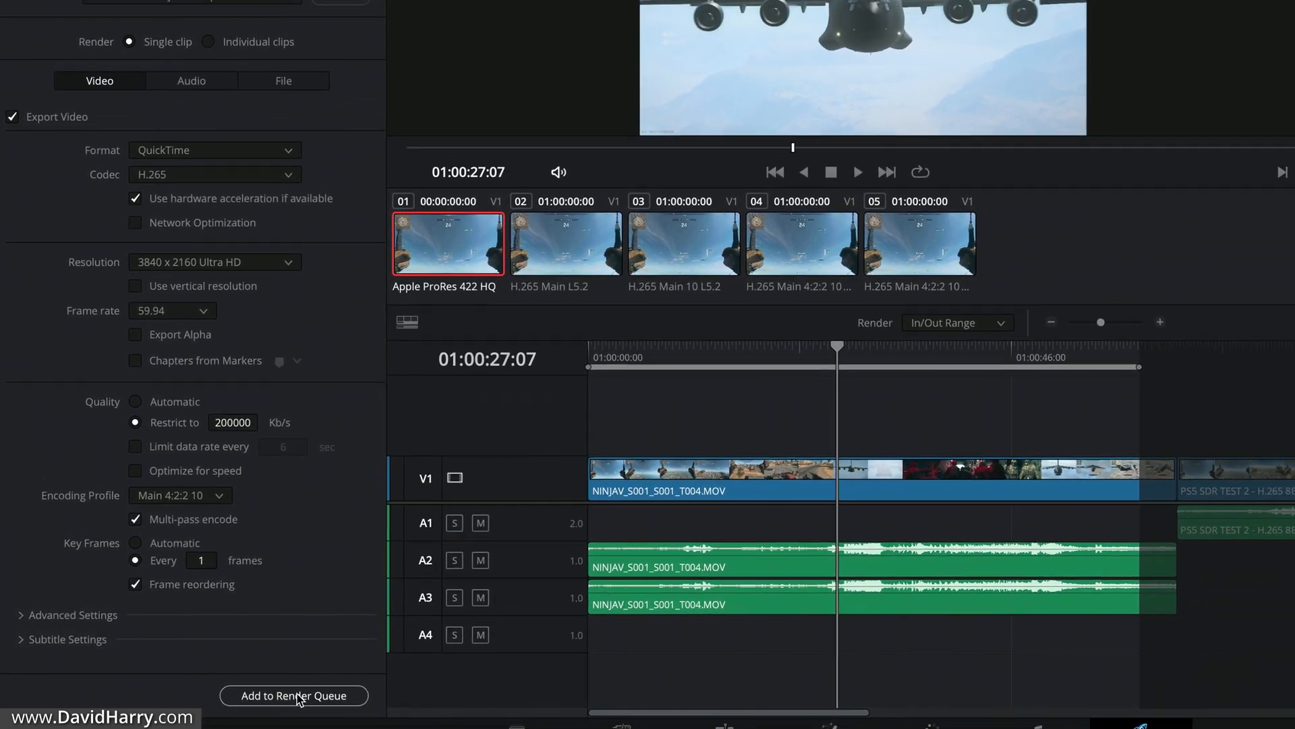
- Queue the PS5 TEST 2 export of test1.mov as Job 1 and render all
left_click(293, 694)
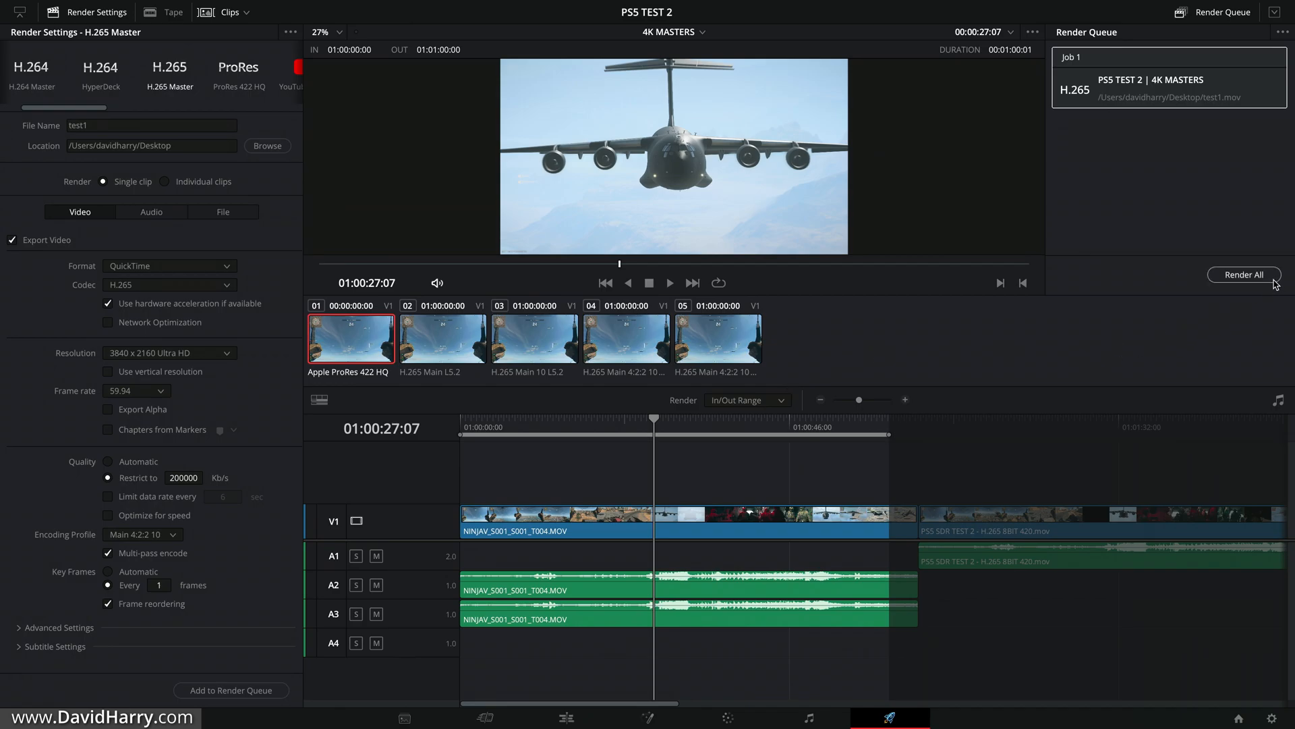
left_click(1242, 275)
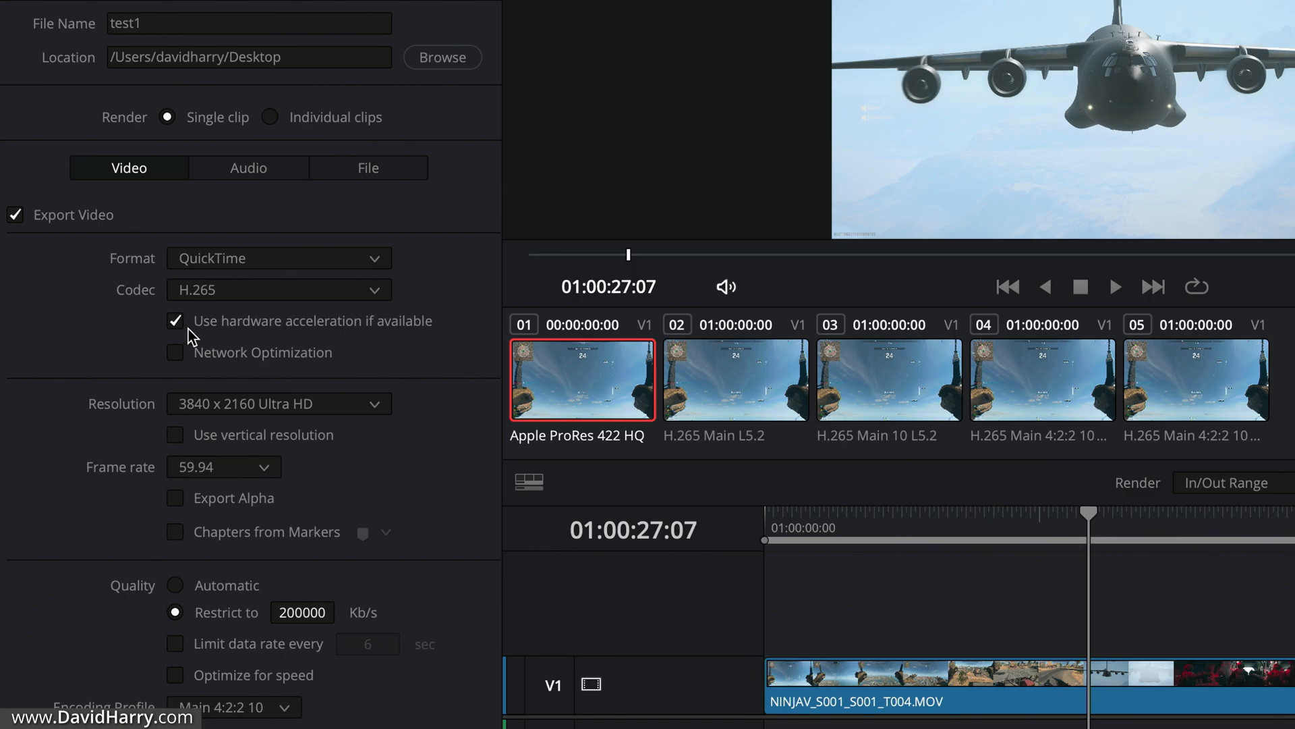
- Toggle 'Use hardware acceleration if available' off and back on, leaving multi-pass unchecked
left_click(176, 321)
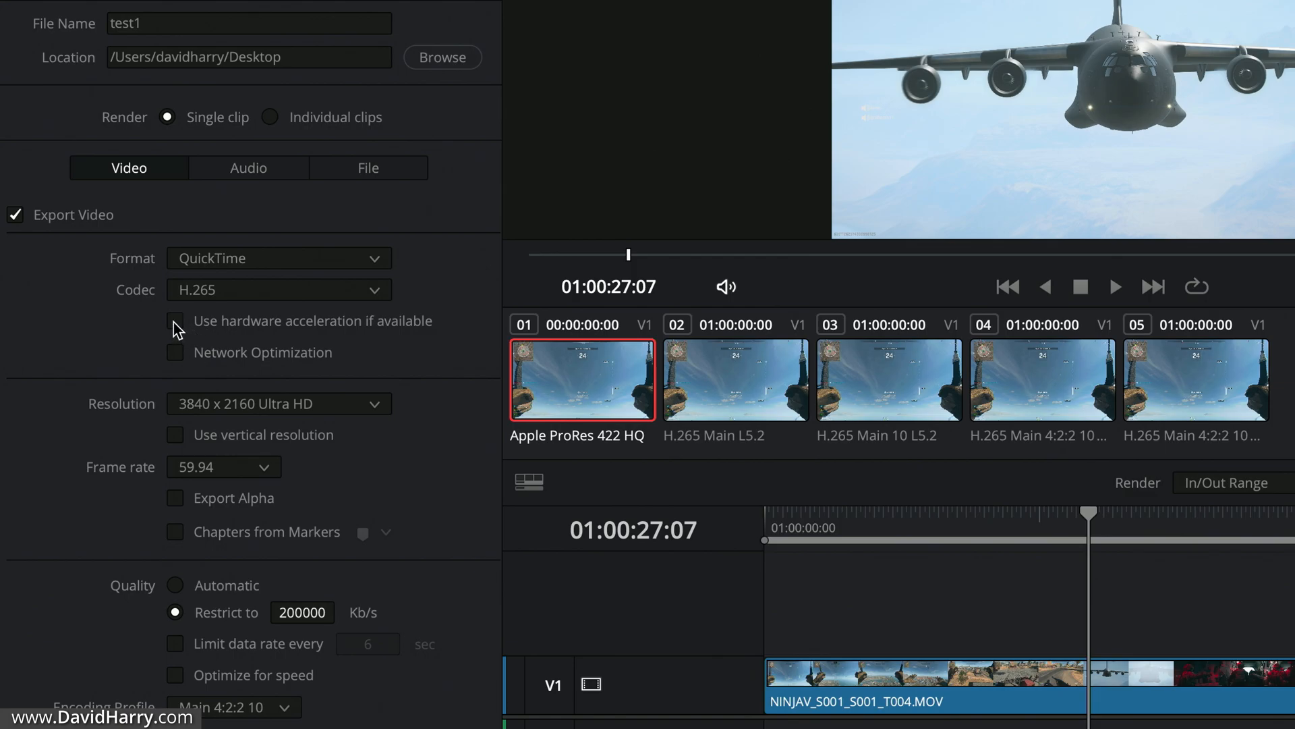
mouse_move(235, 346)
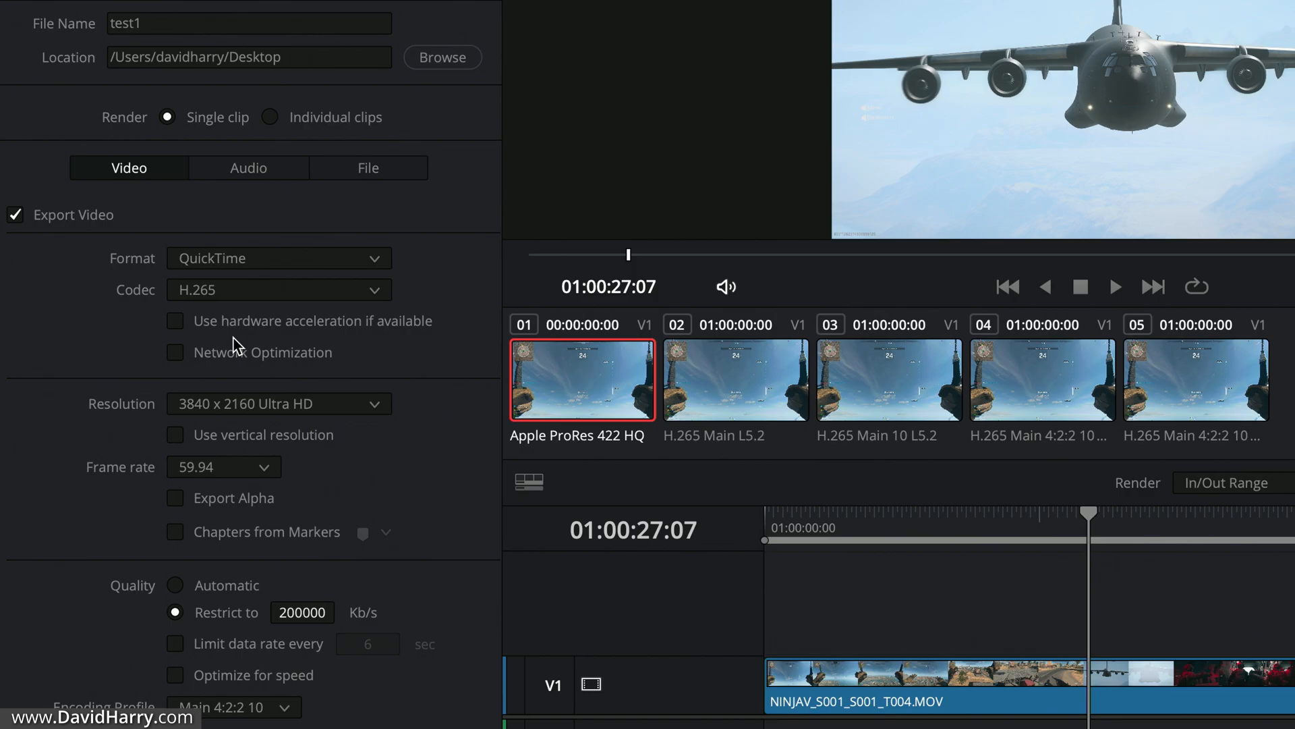
mouse_move(227, 677)
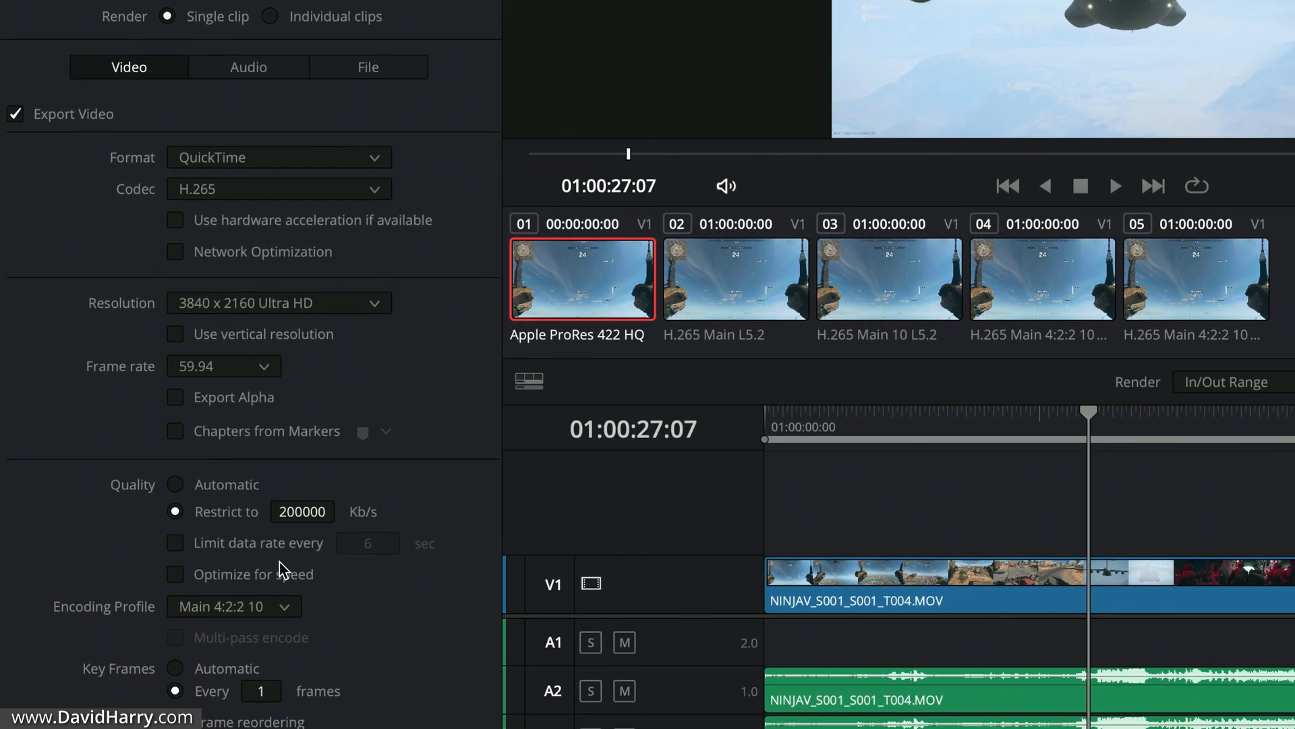
scroll("down", 3)
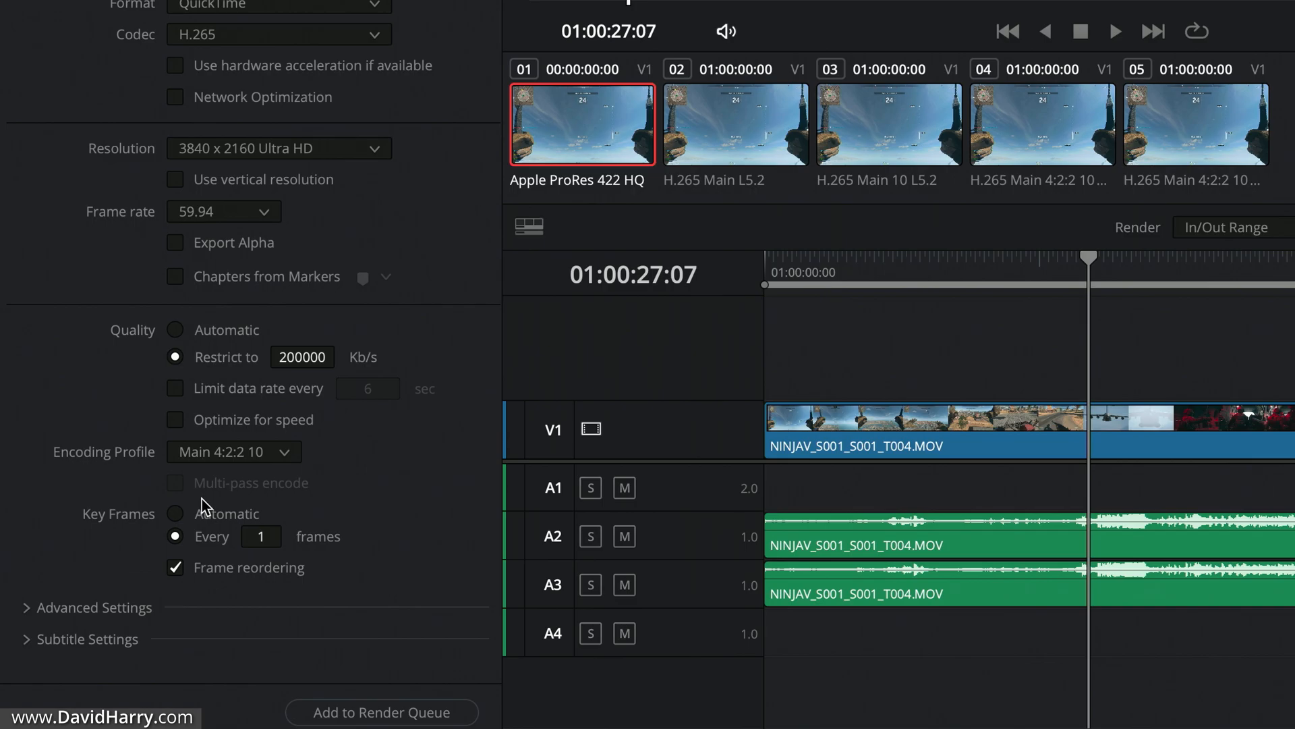
mouse_move(324, 502)
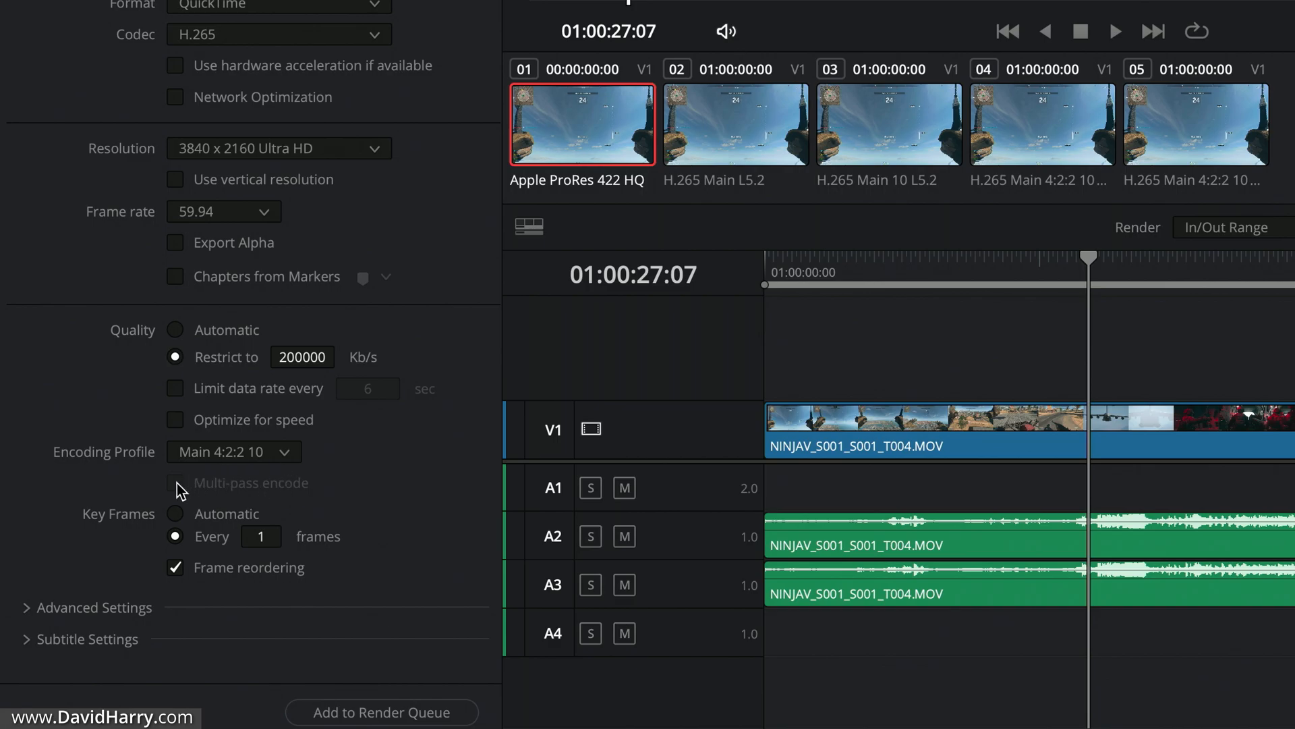
mouse_move(168, 139)
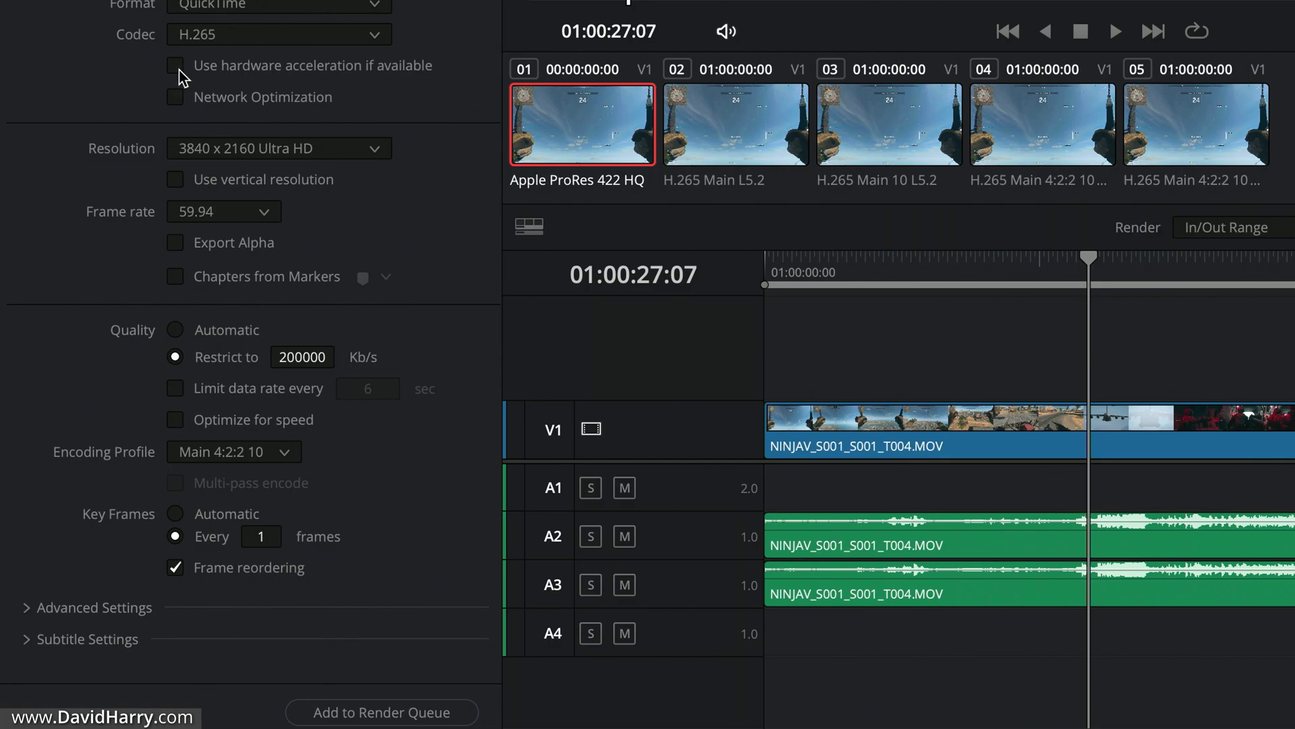
left_click(176, 65)
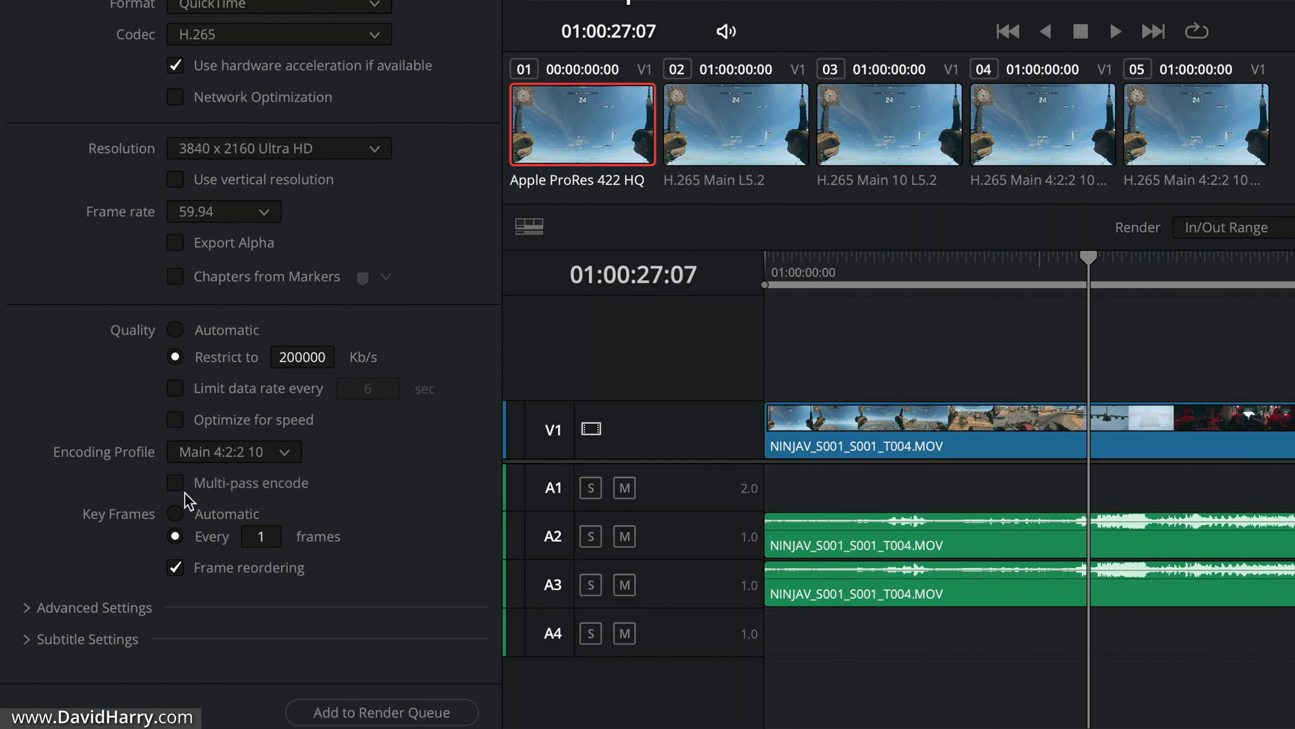